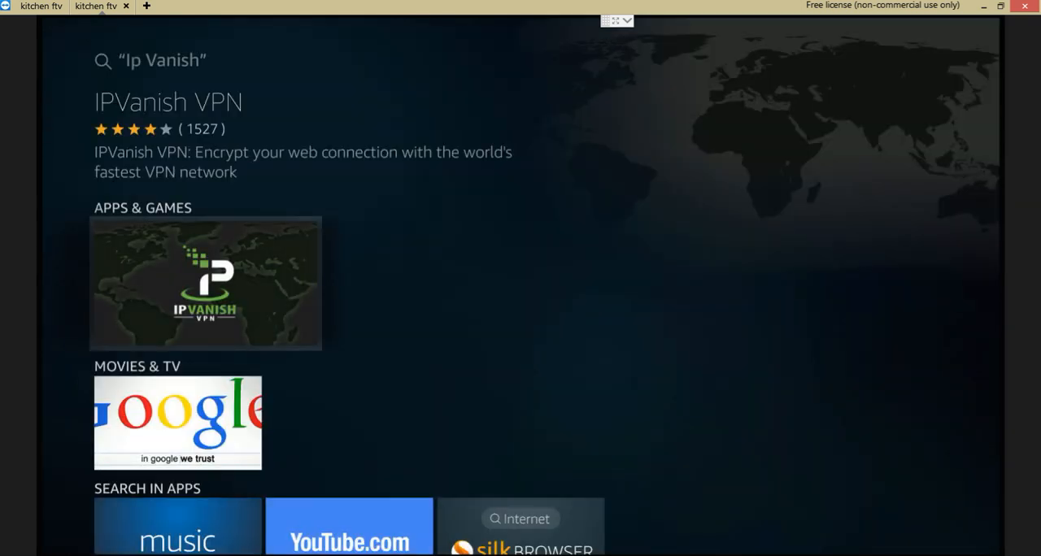
Step: Open the IPVanish VPN listing from the Ip Vanish search results
click(205, 283)
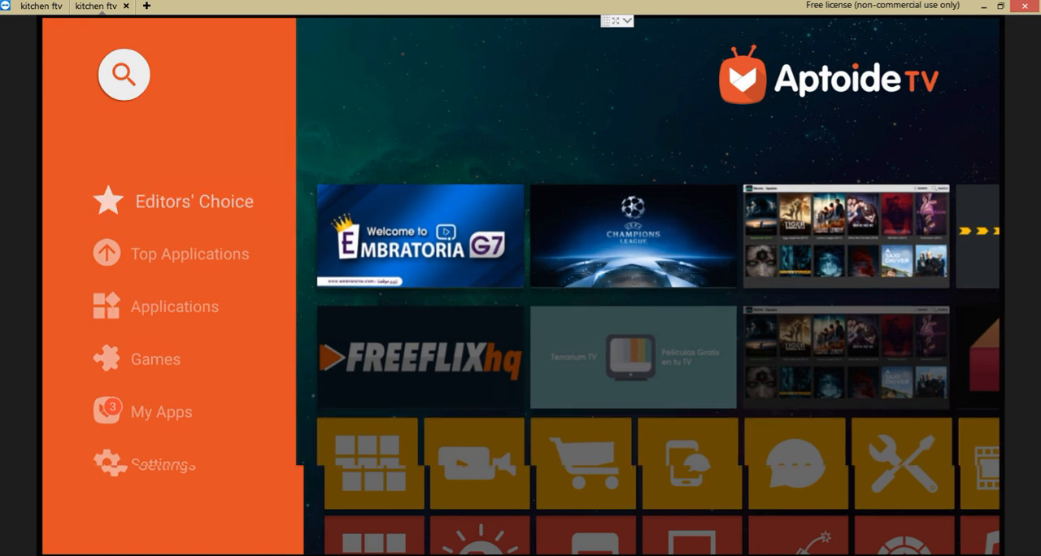
Step: Open Aptoide TV's search entry from the sidebar magnifying glass
click(123, 74)
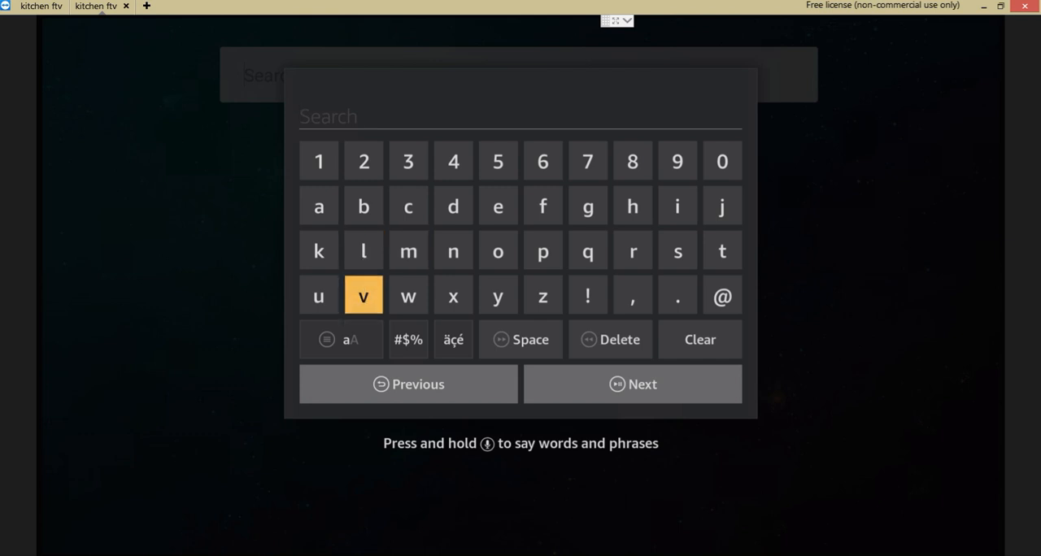